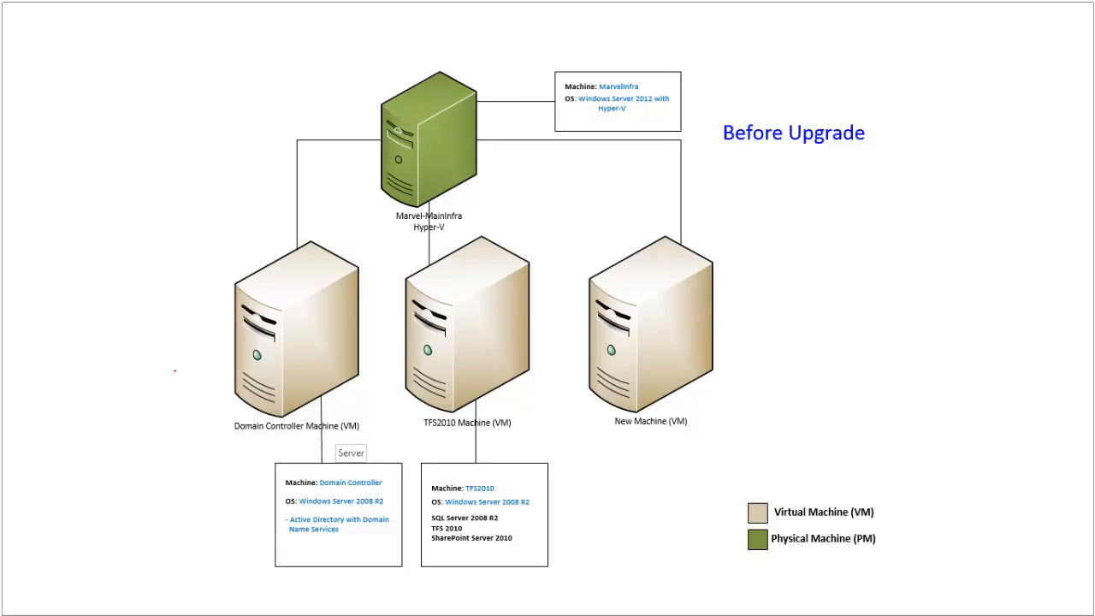
# Drag across the After Upgrade diagram to highlight the TFS2012 Windows Server 2012 virtual machine.
pyautogui.moveTo(195, 230); pyautogui.dragTo(499, 461)
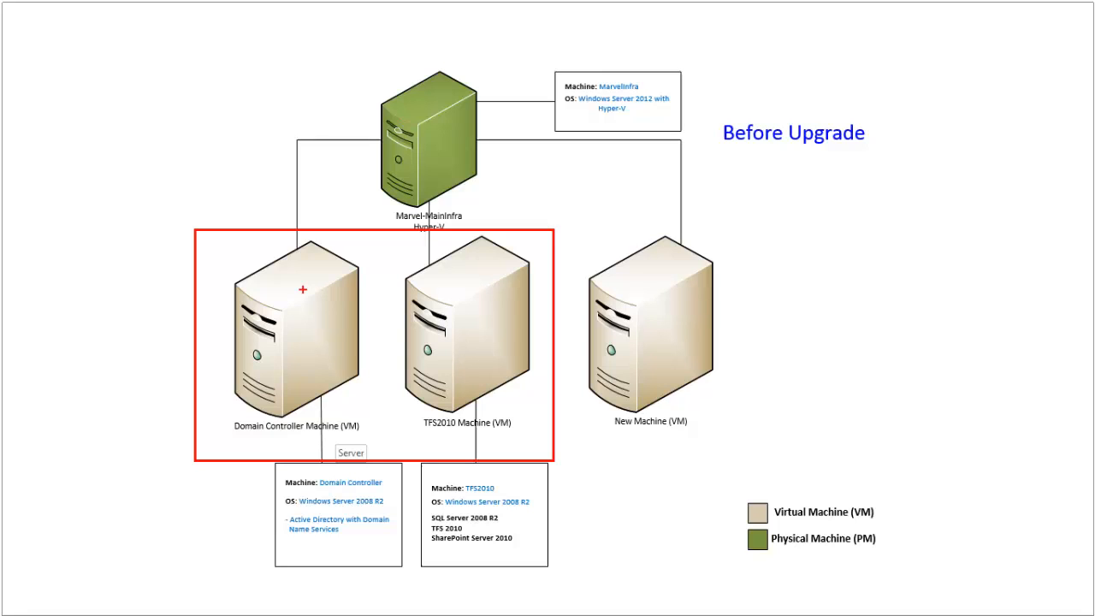
pyautogui.moveTo(467, 274)
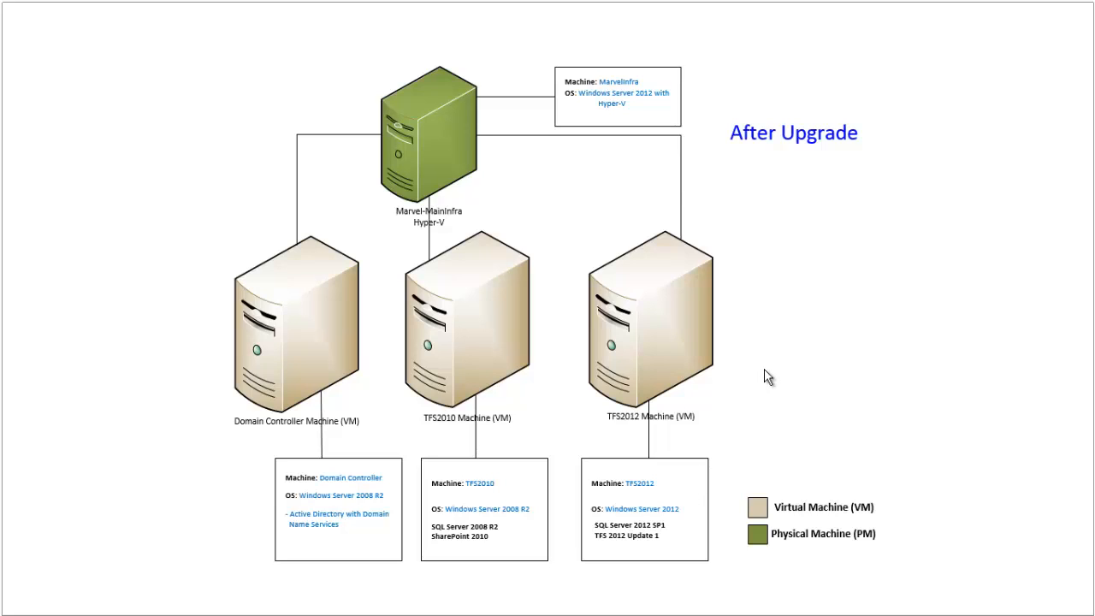
pyautogui.moveTo(769, 384)
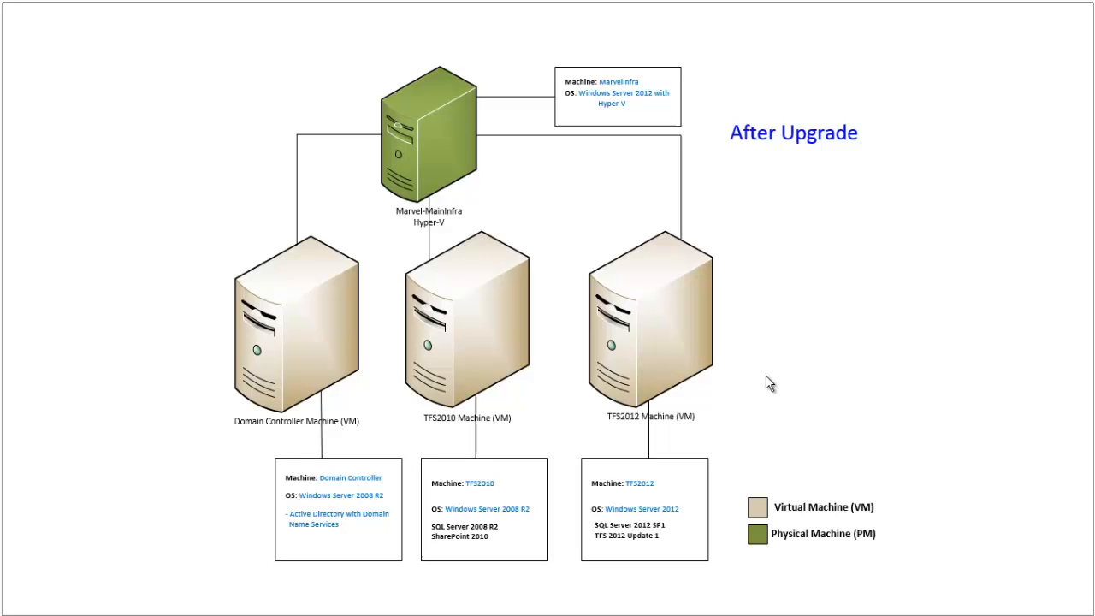
pyautogui.moveTo(586, 349)
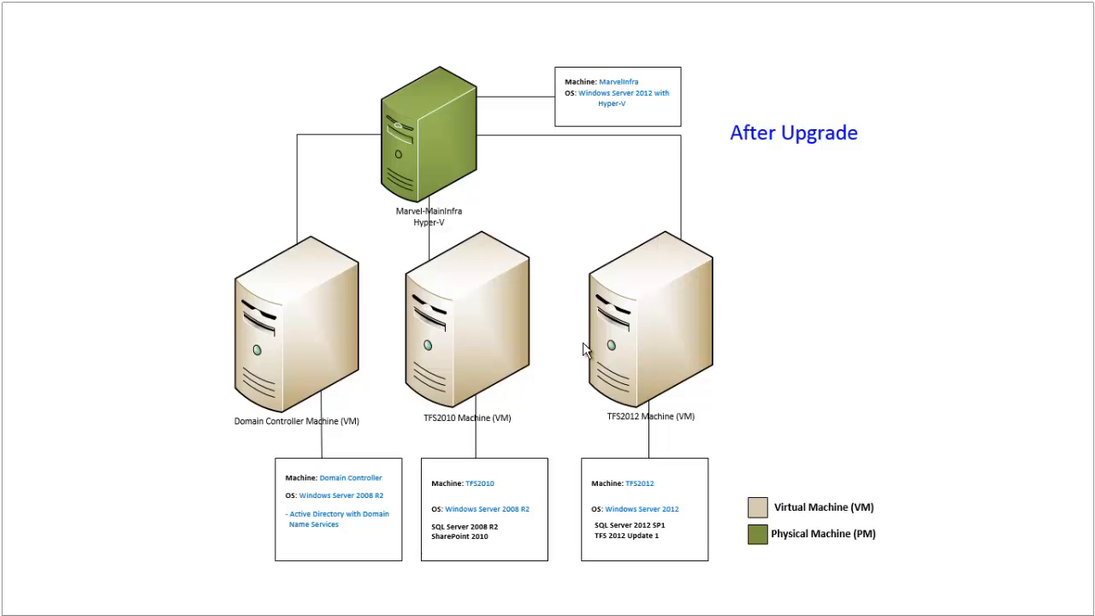
pyautogui.moveTo(702, 323)
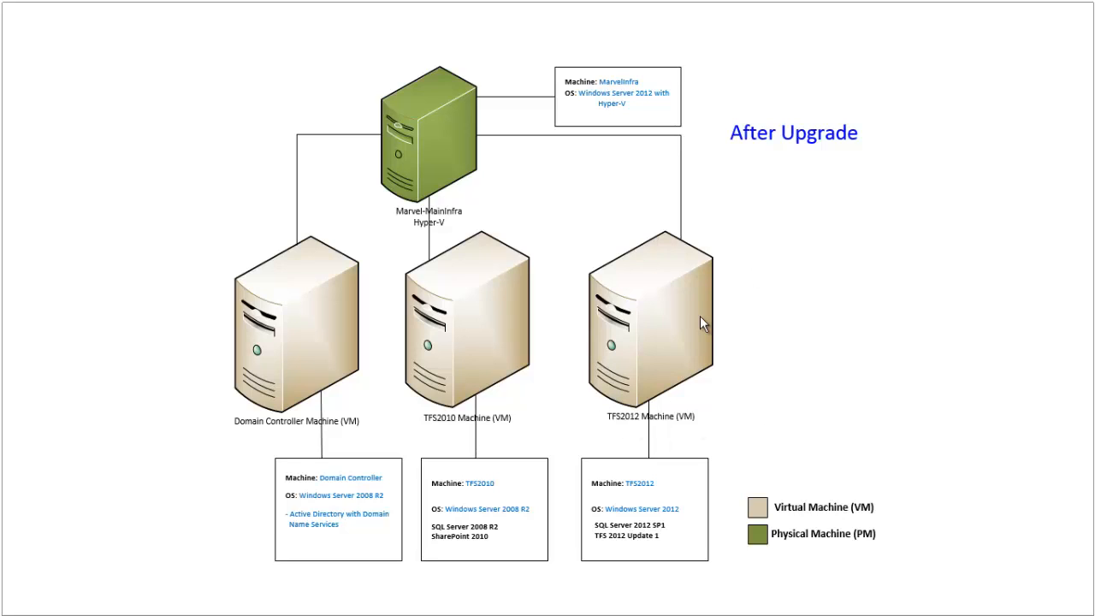
pyautogui.moveTo(703, 323)
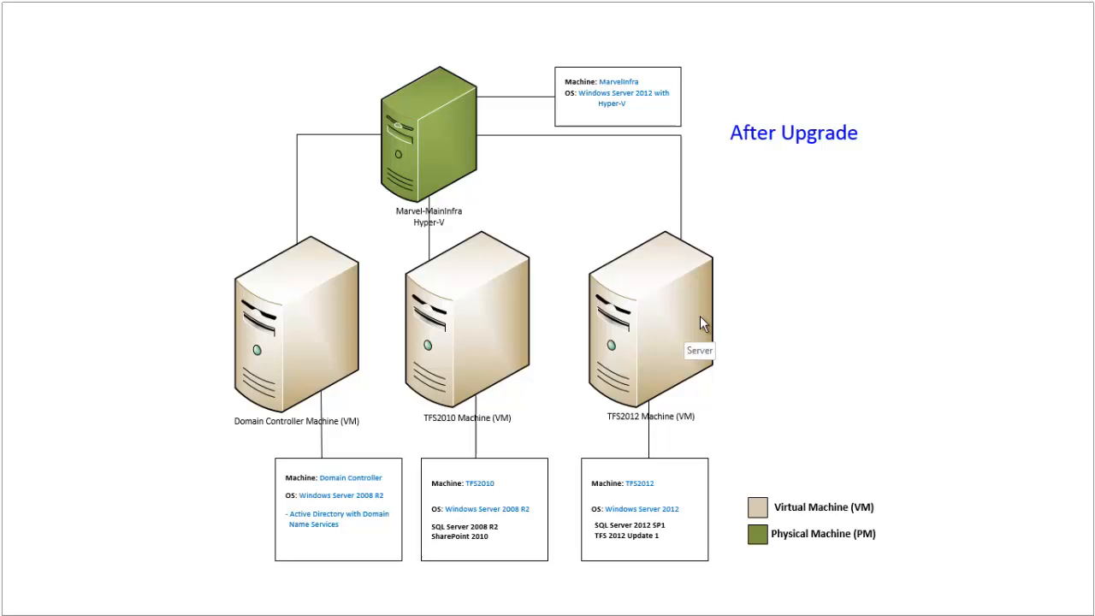
pyautogui.moveTo(531, 311)
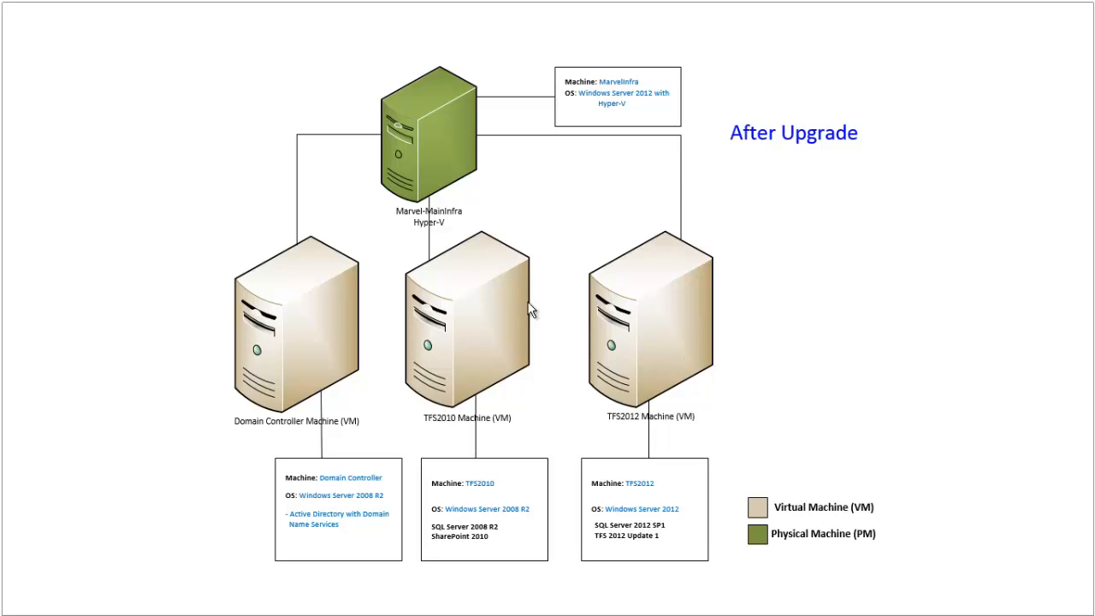
pyautogui.moveTo(509, 309)
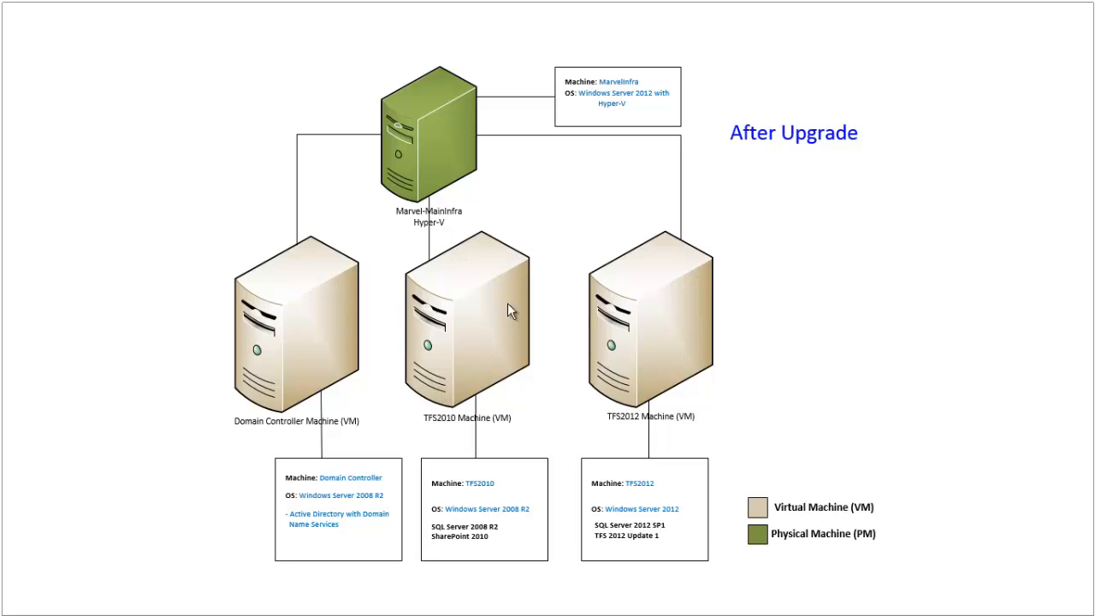
pyautogui.moveTo(462, 321)
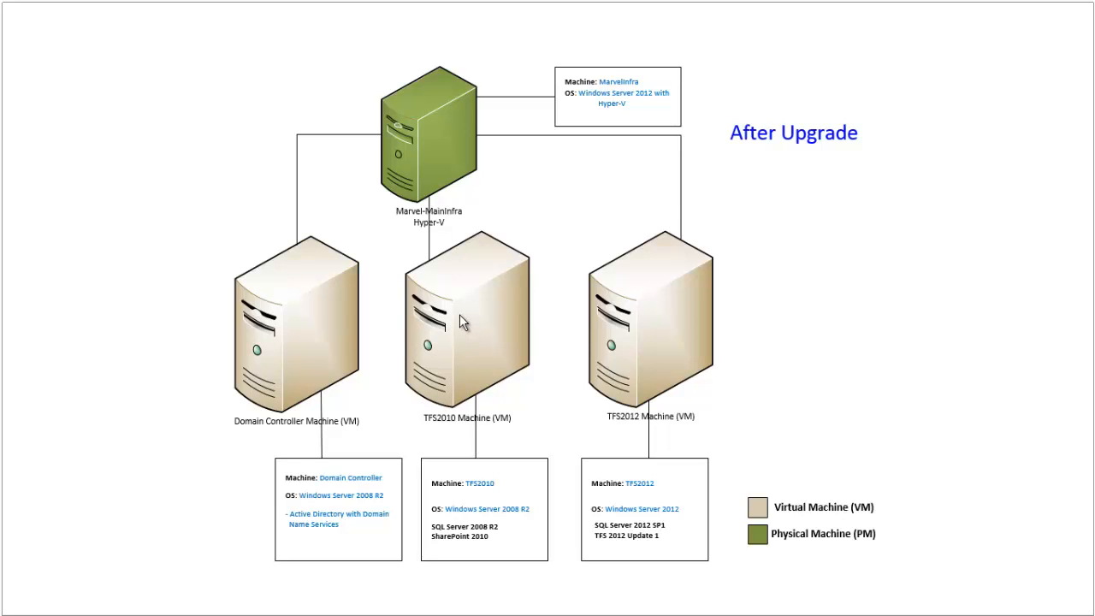
pyautogui.moveTo(456, 375)
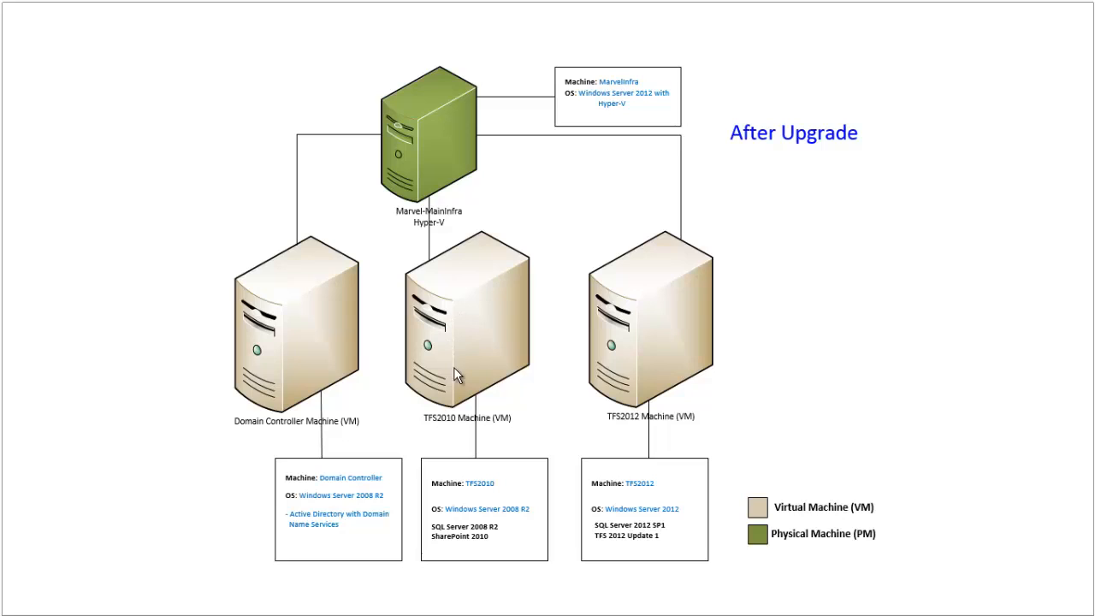
pyautogui.moveTo(455, 359)
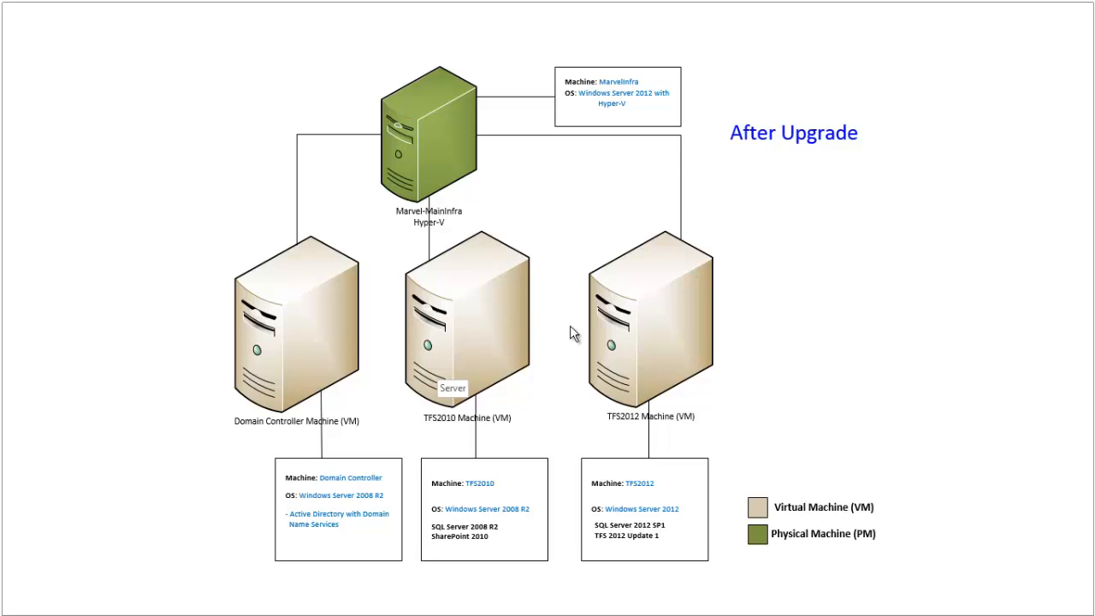
pyautogui.moveTo(671, 291)
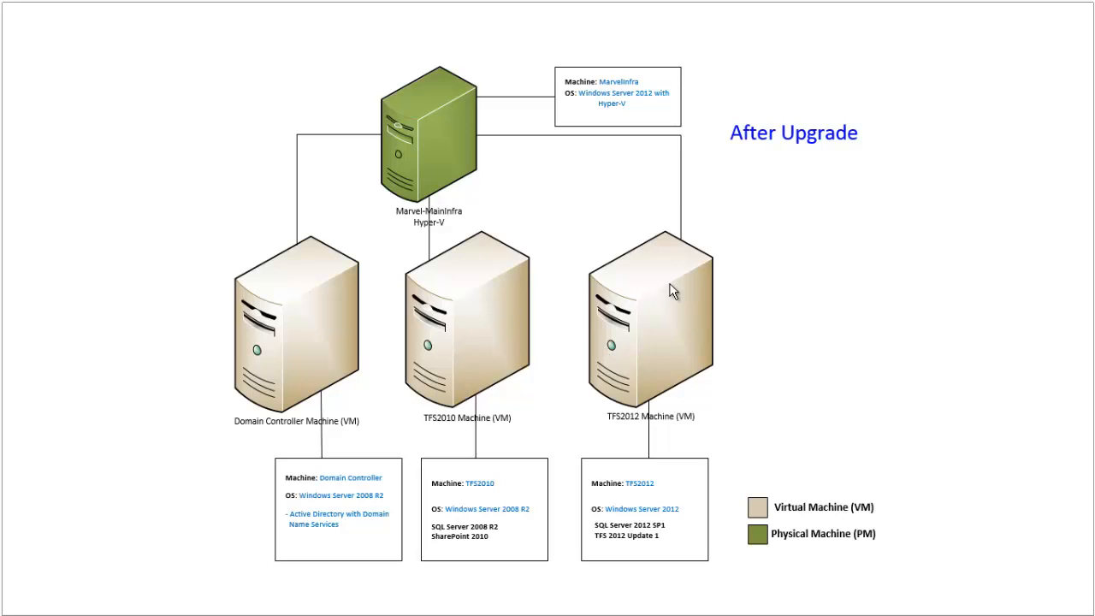
pyautogui.moveTo(653, 259)
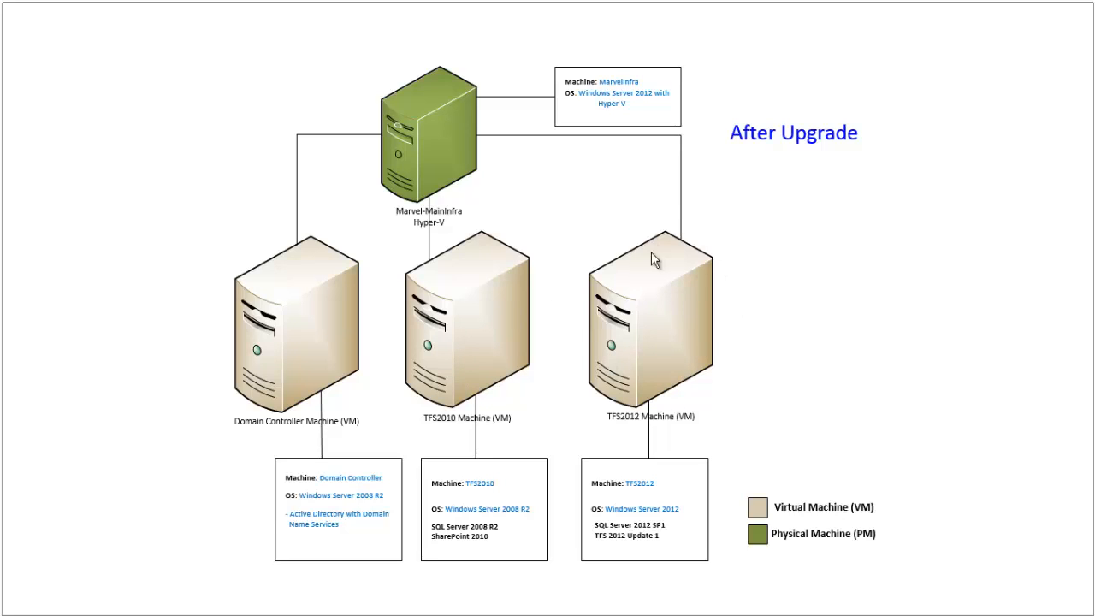
pyautogui.moveTo(691, 340)
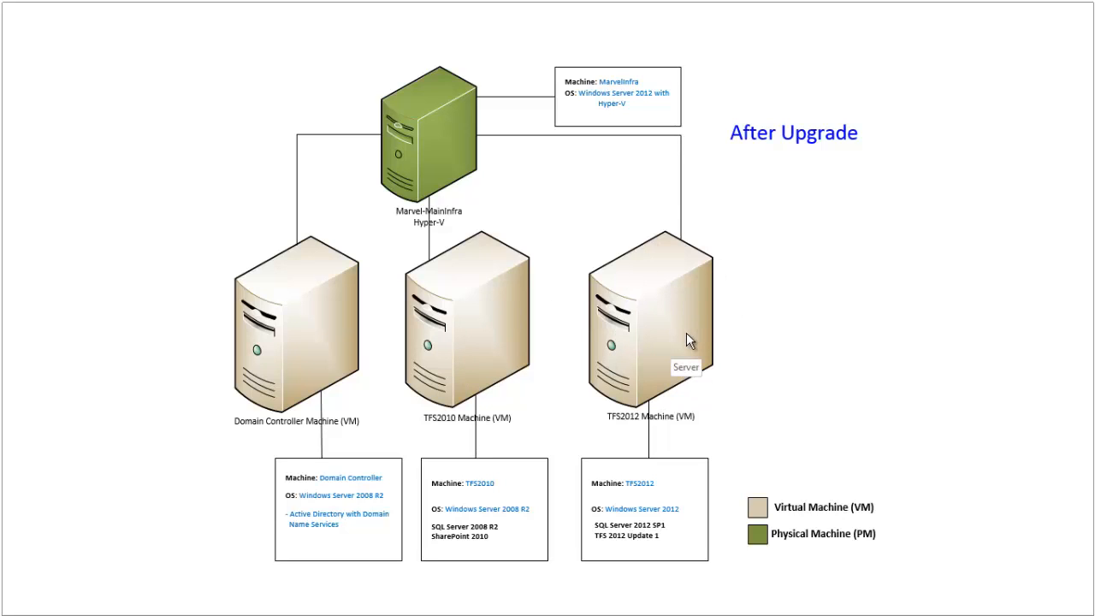